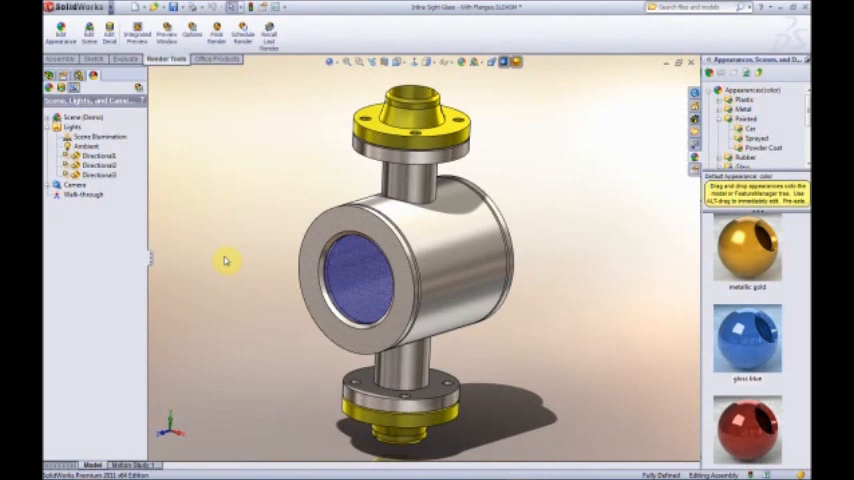
pyautogui.moveTo(229, 222)
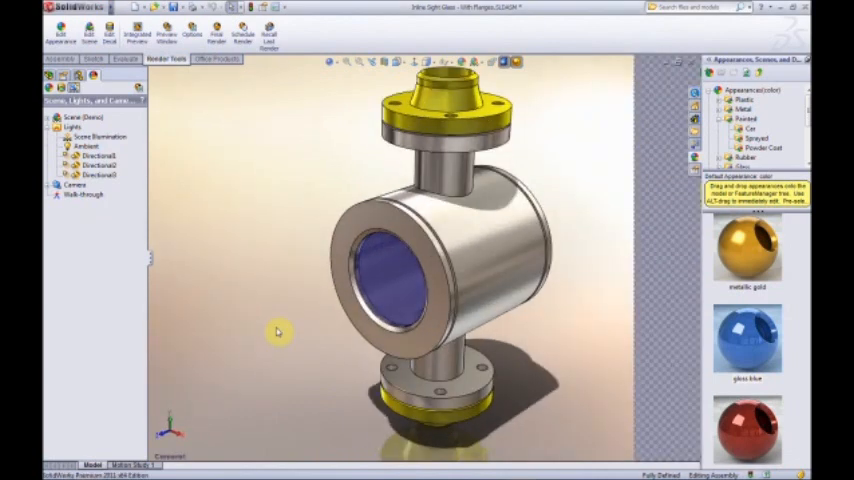
pyautogui.moveTo(207, 255)
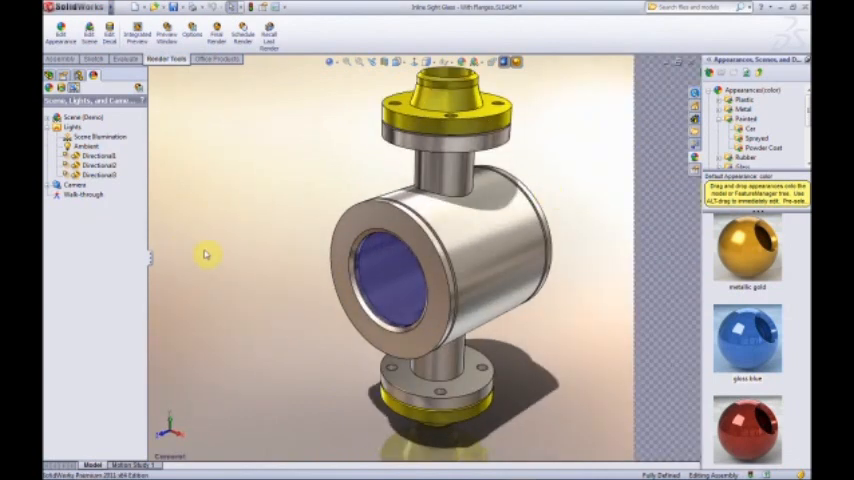
pyautogui.moveTo(301, 230)
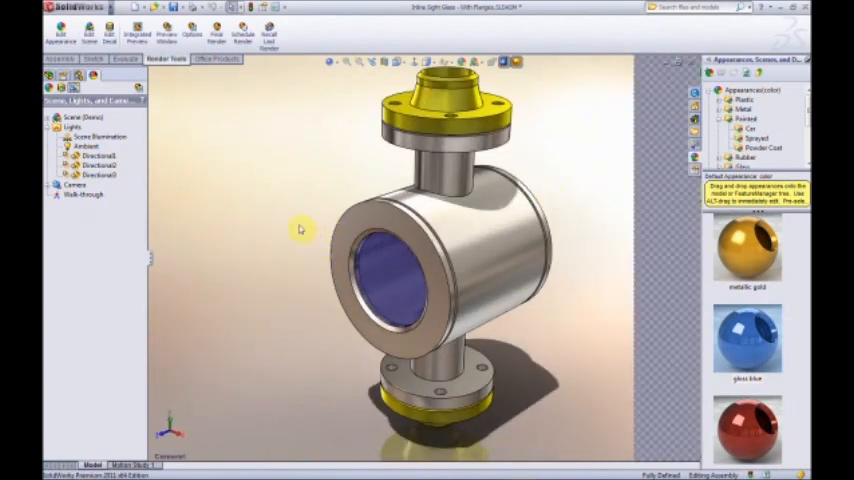
# Leave Camera1 and show the sight glass assembly in the default isometric view
pyautogui.click(478, 255)
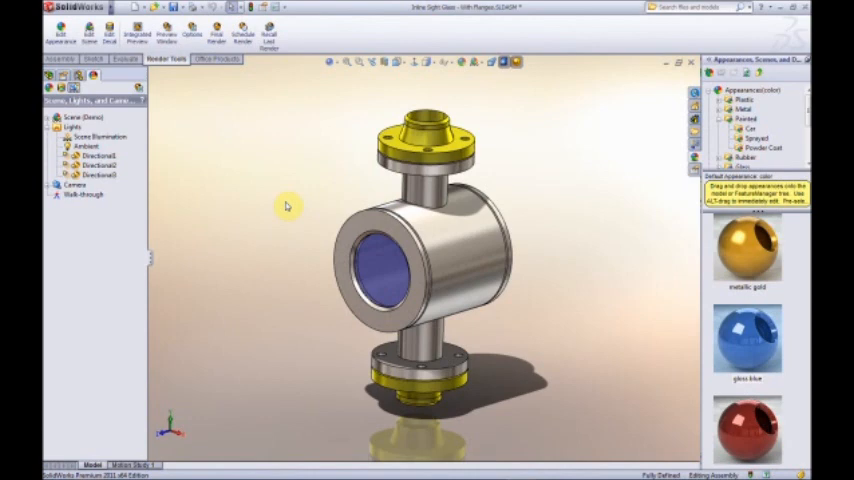
pyautogui.moveTo(387, 123)
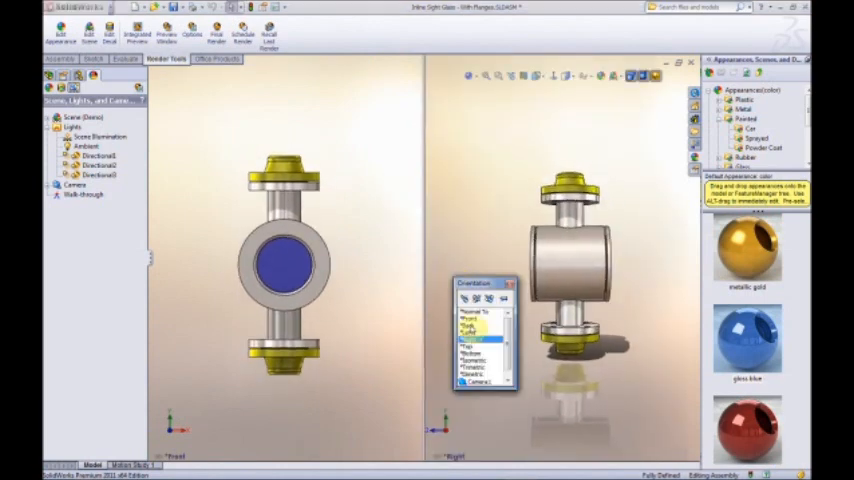
# Split the graphics area into Two View - Vertical, showing the sight glass from front and right
pyautogui.click(475, 358)
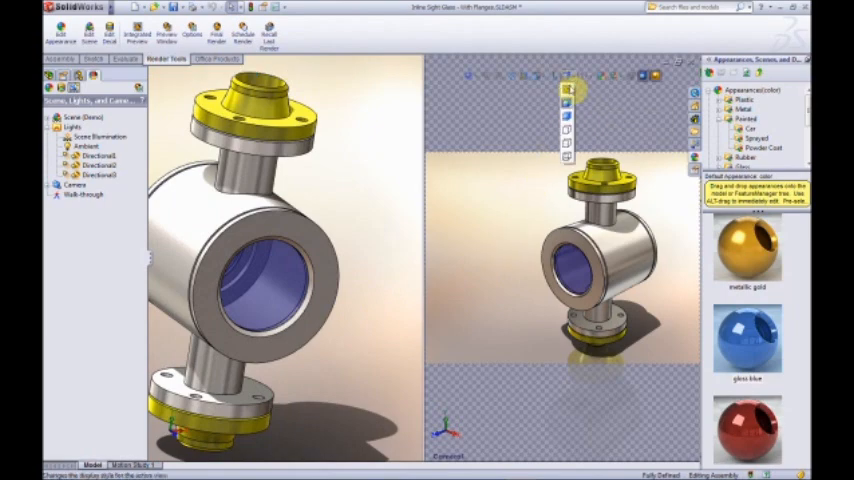
pyautogui.moveTo(567, 92)
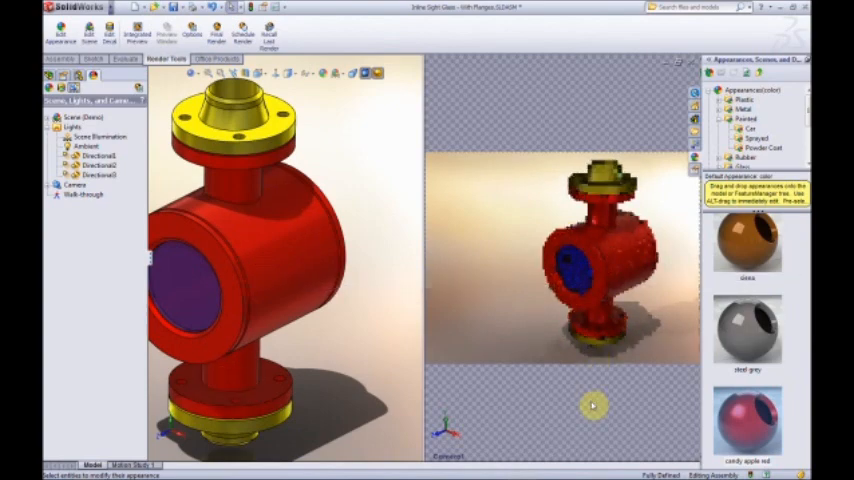
# Apply the red appearance to the sight glass body, pipes and flanges
pyautogui.click(748, 330)
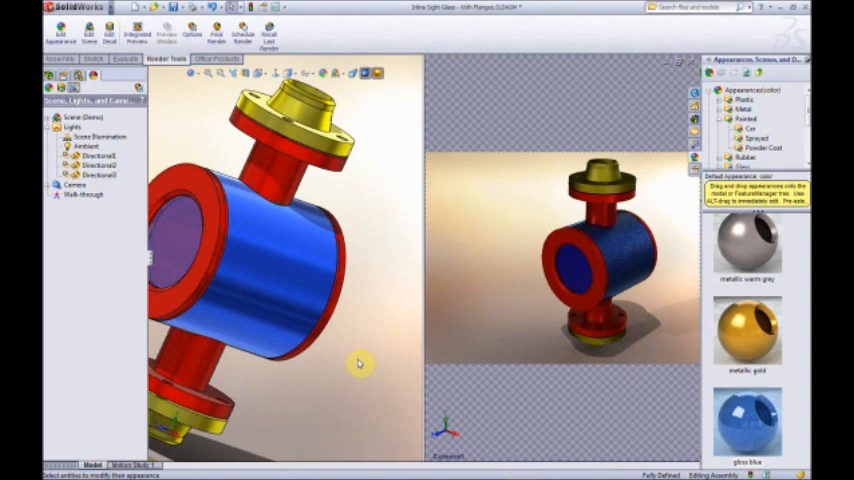
pyautogui.moveTo(358, 347)
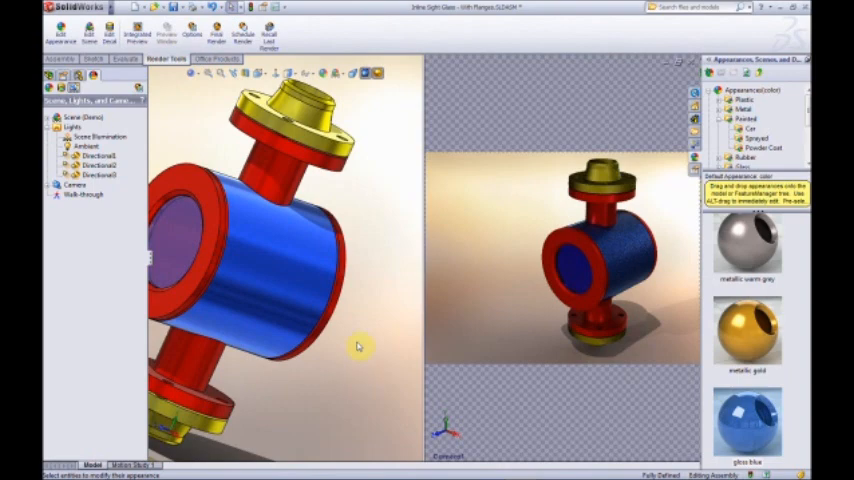